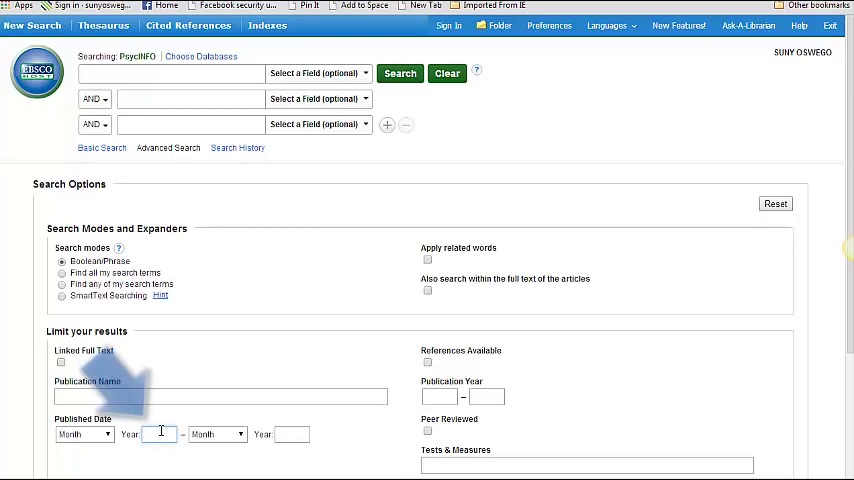
# Step: Enter 2004 in the Published Date year field of the advanced search limits
pyautogui.write('2004')
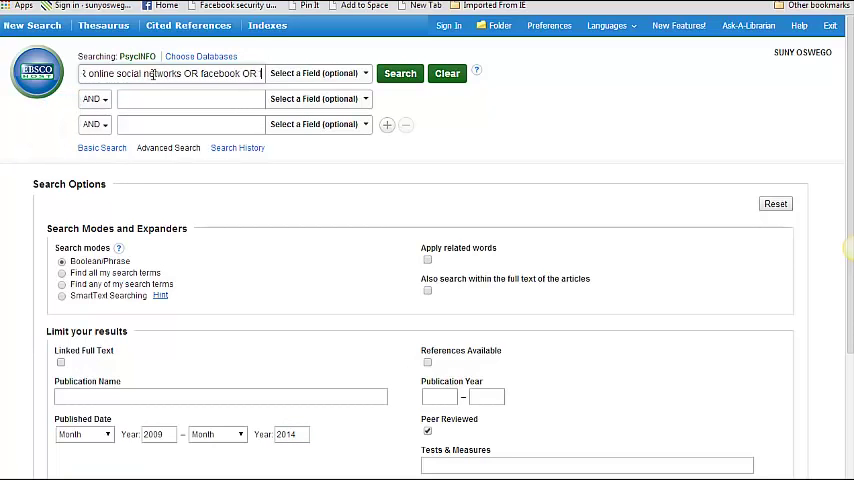
# Step: Run the social media OR search with 2009–2014 and peer-reviewed limits, yielding 3,141 results
pyautogui.click(399, 73)
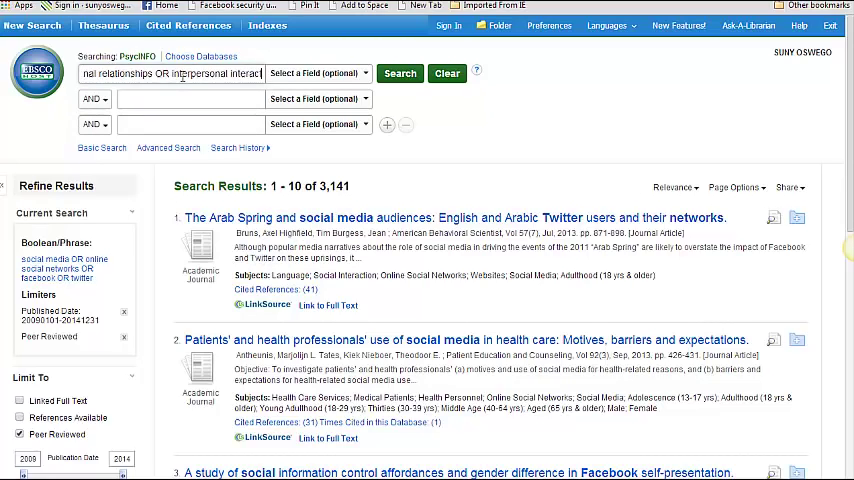
# Step: Enter 'personal interaction OR face to face OR f…' as the interpersonal OR terms
pyautogui.write('personal interaction OR face to face OR f')
pyautogui.click(191, 98)
pyautogui.write('networks OR facebook OR twitter')
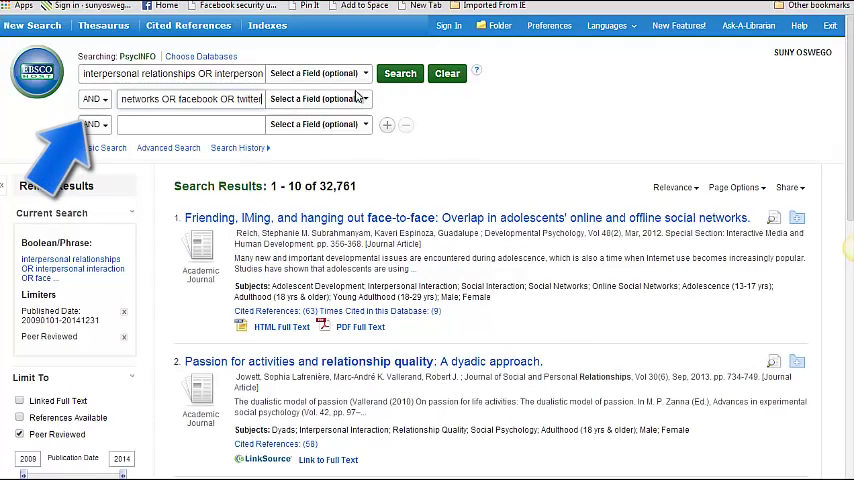
# Step: Run the AND-combined search and browse the 339 resulting articles
pyautogui.click(399, 73)
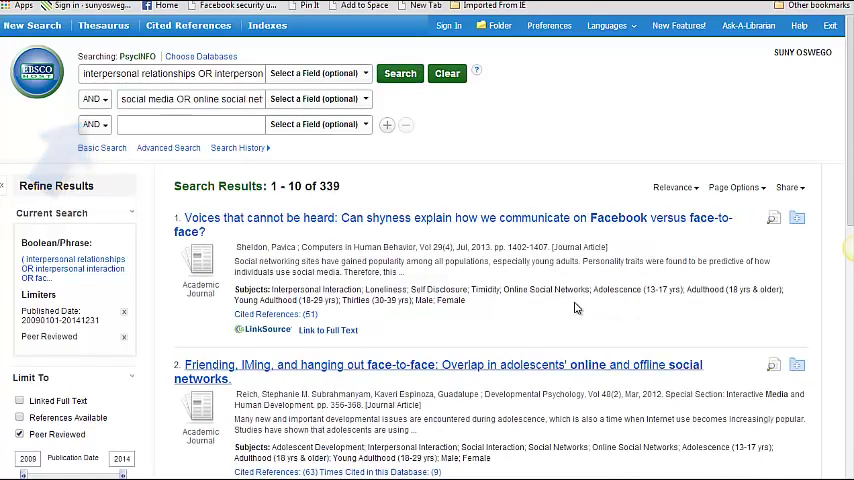
pyautogui.moveTo(358, 186)
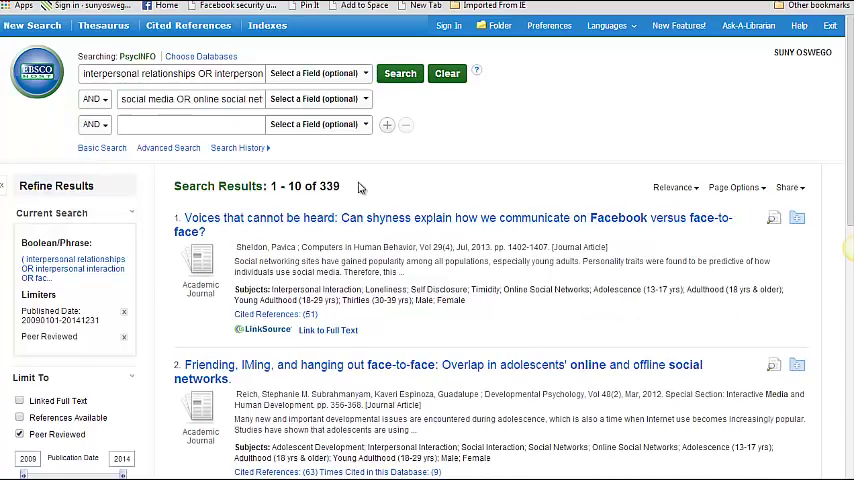
pyautogui.scroll(-3)
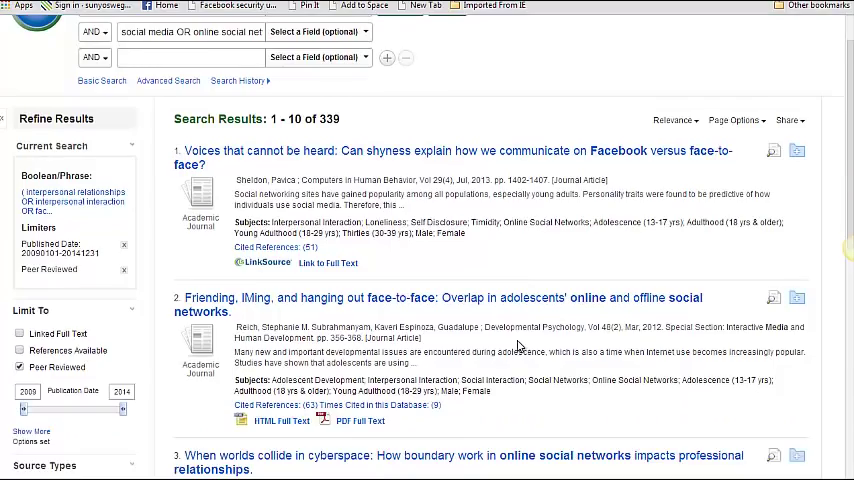
pyautogui.scroll(-3)
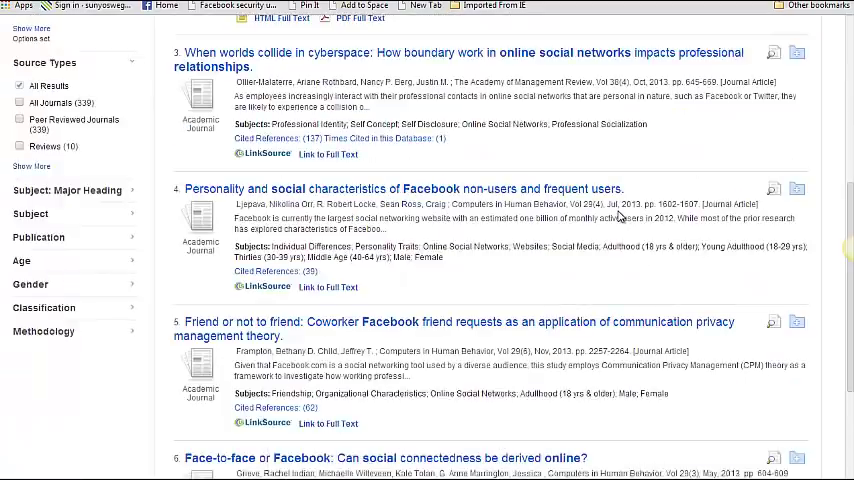